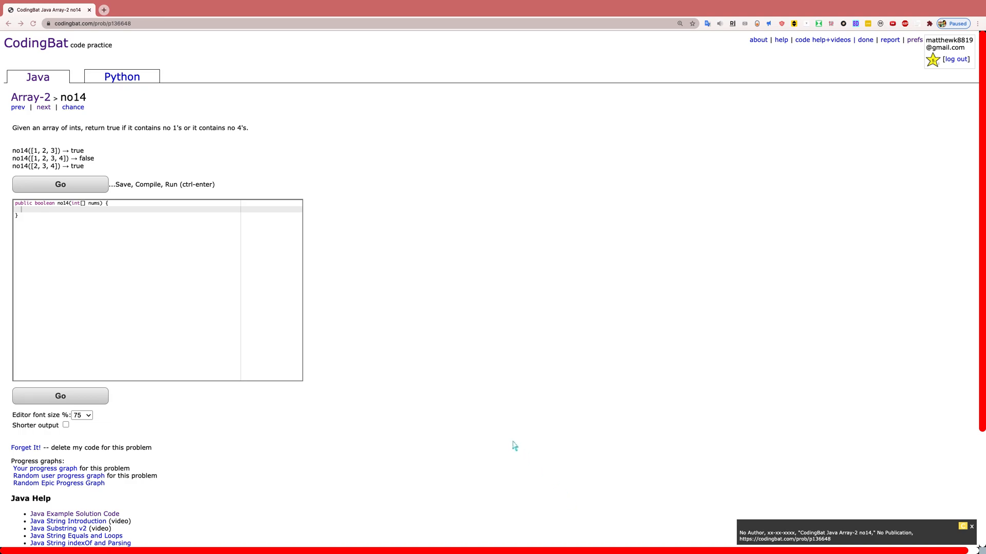
mouse_move(313, 234)
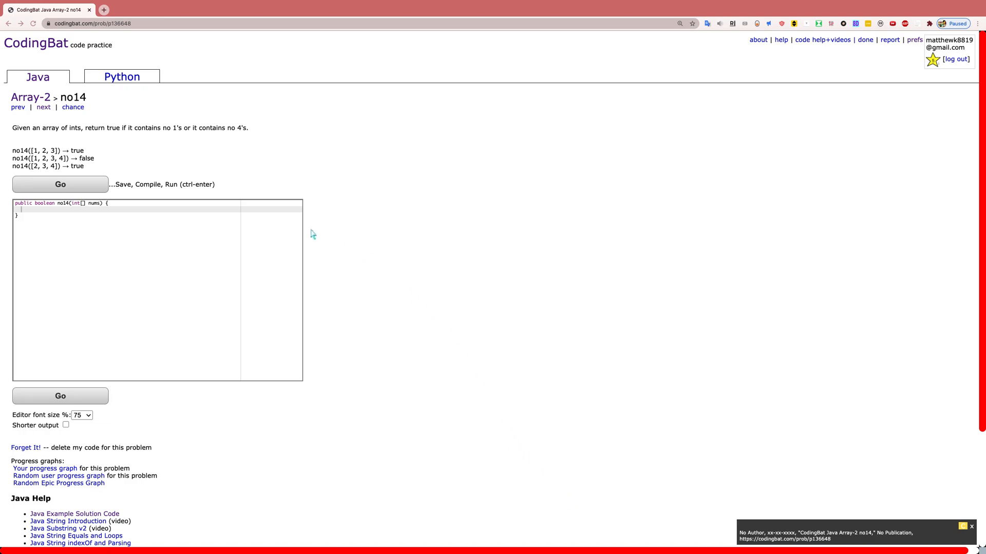
mouse_move(73, 107)
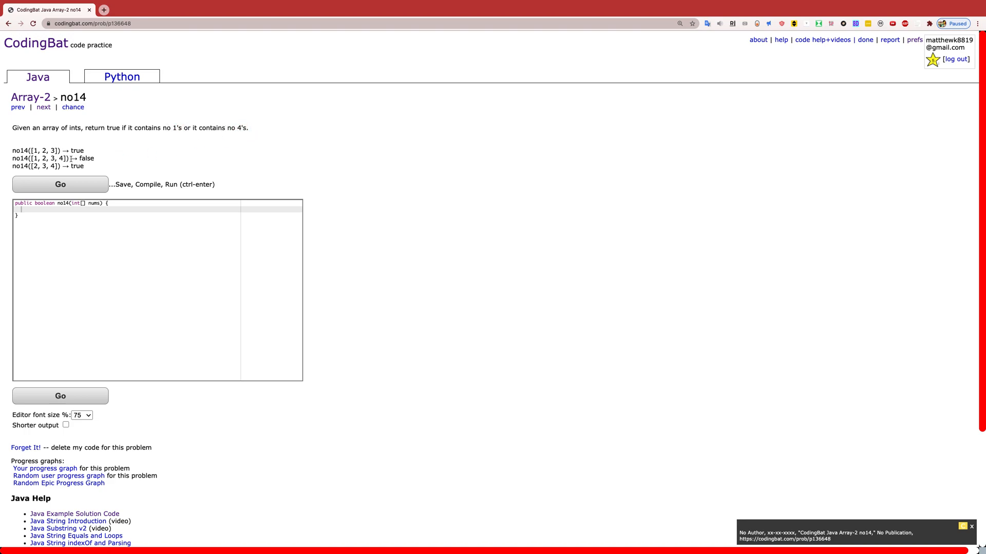
mouse_move(107, 165)
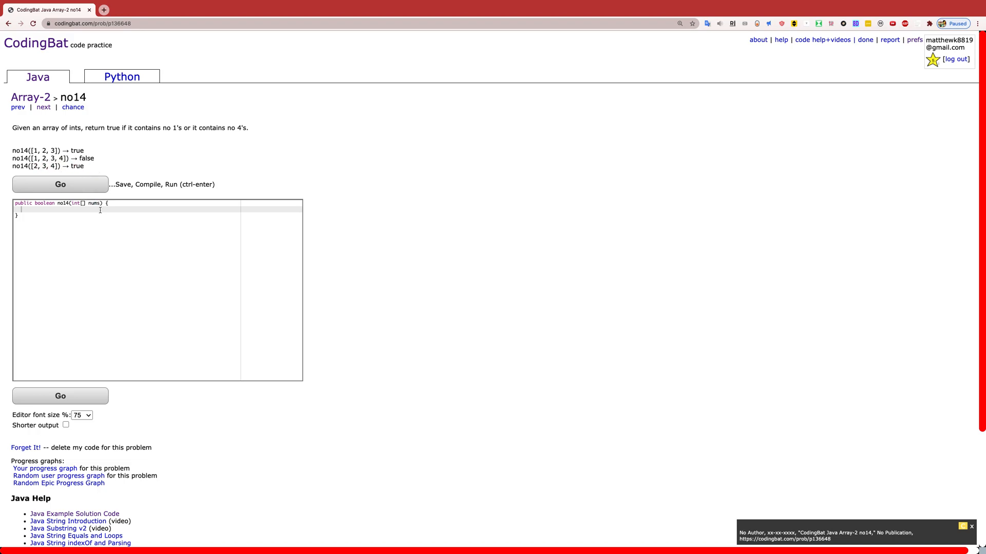
Declare boolean flags one and four, both initialized to false
type("boolean one")
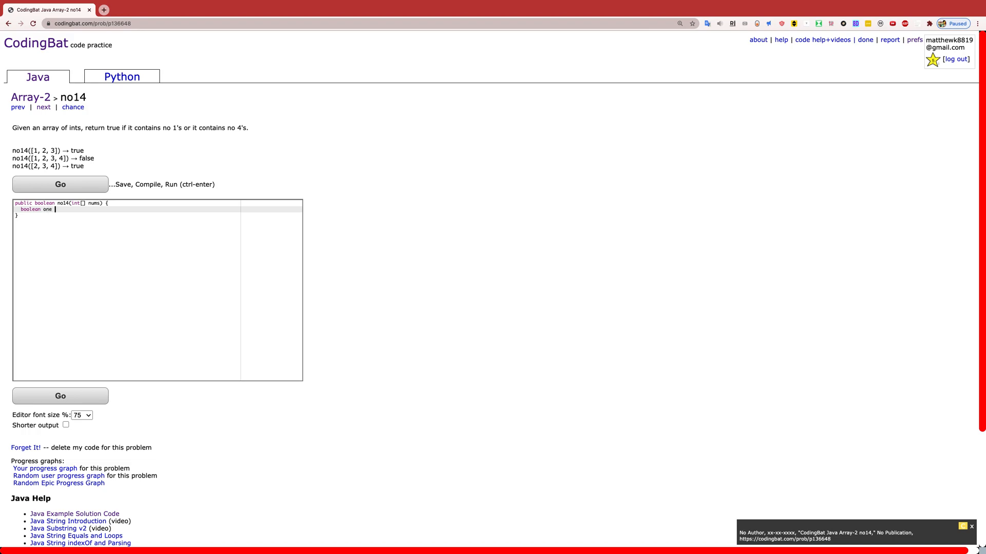
type("= fa")
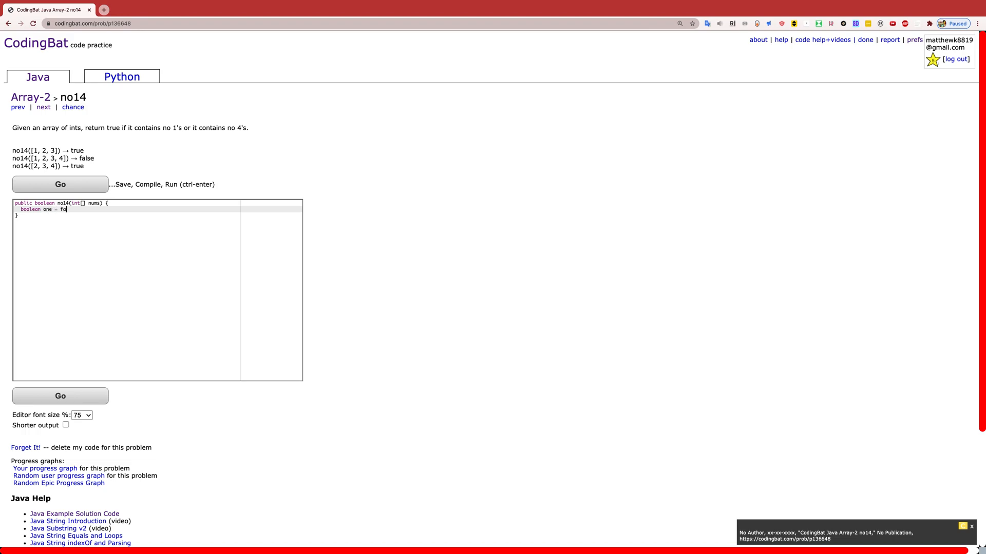
type("lse;")
type("boolean f")
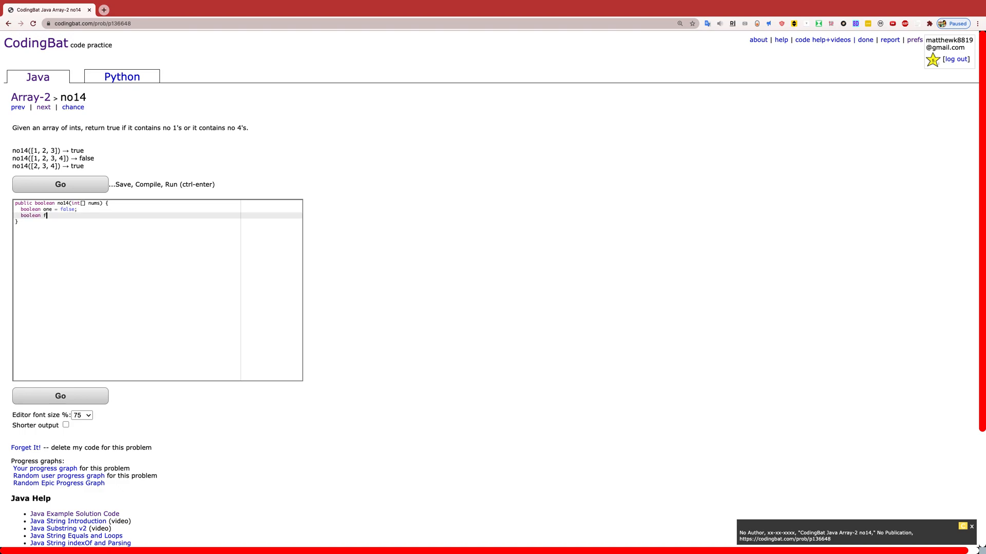
type("our = fa")
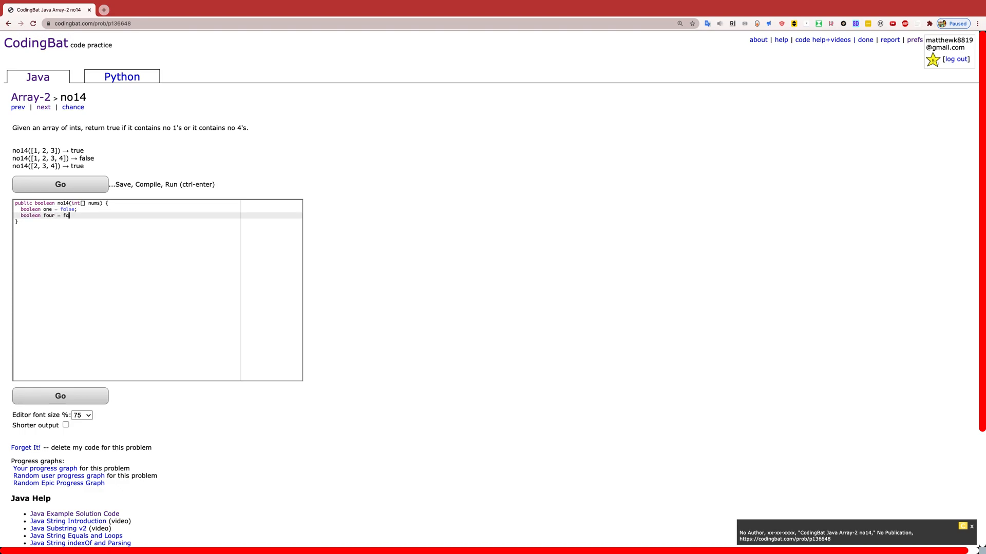
type("lse;")
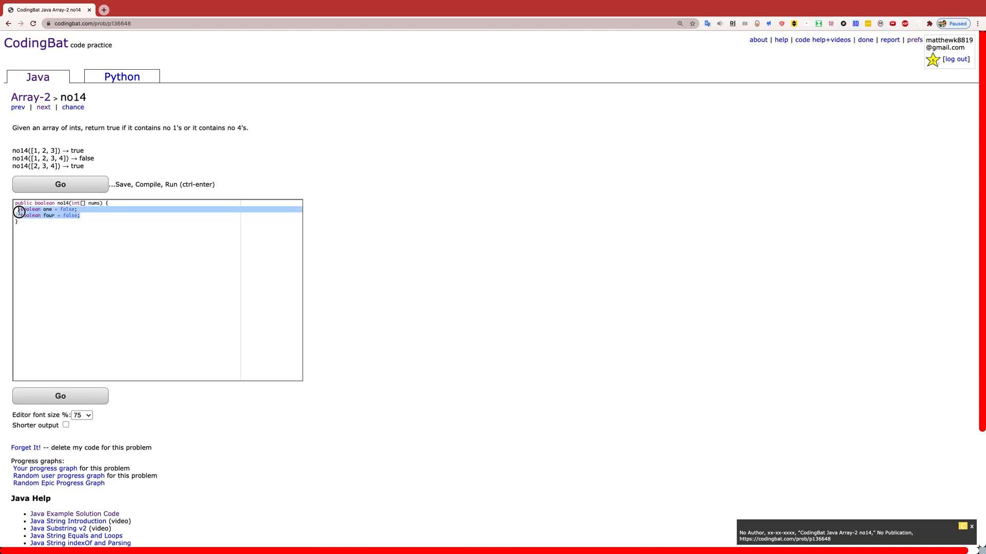
Begin the for loop header: for (int i = 0;
left_click(81, 216)
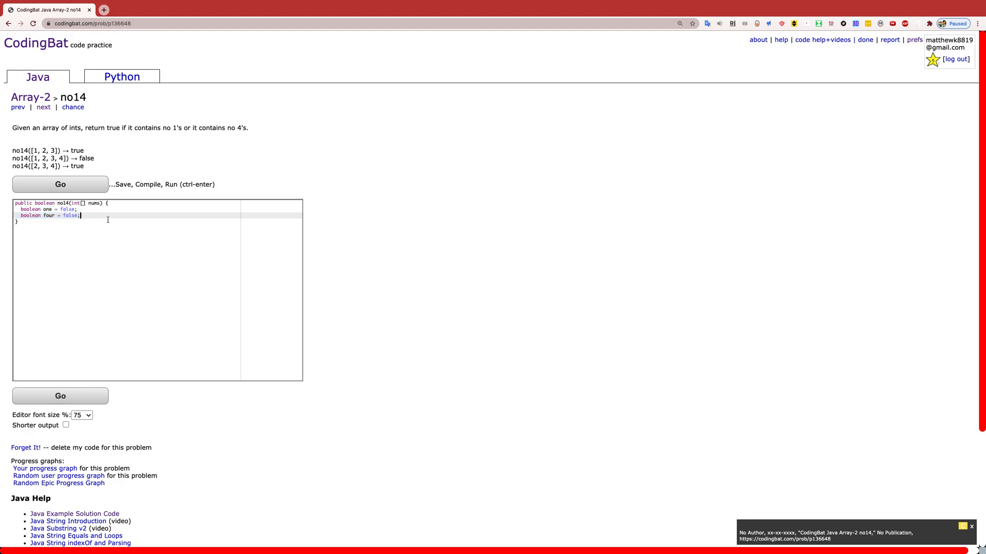
type("for (int i =")
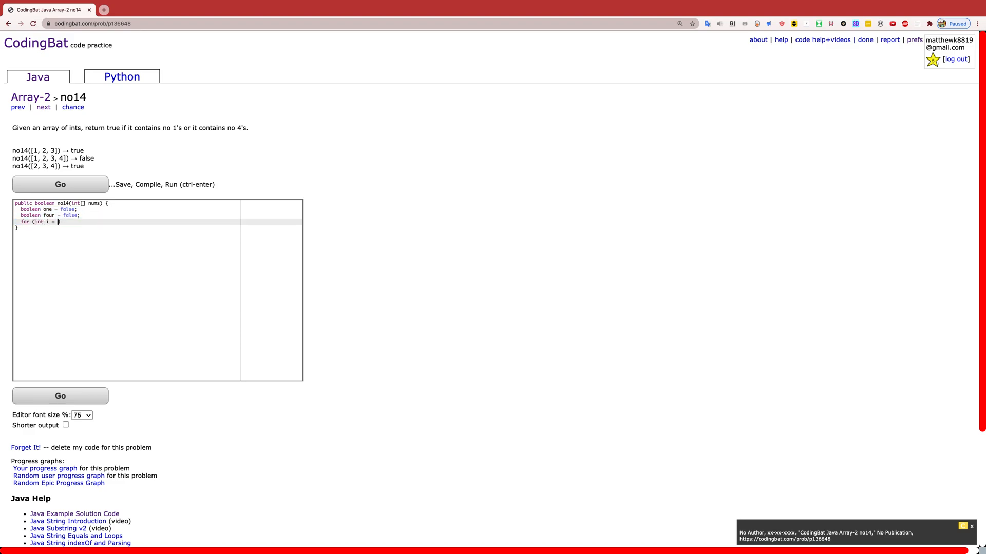
type("0; i < nums.length; i++)")
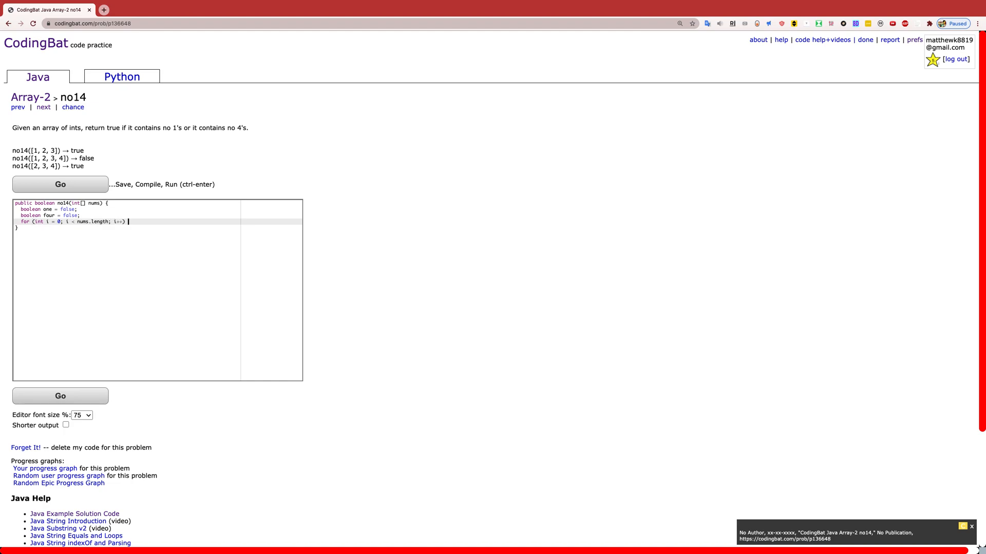
Finish the loop header with i < nums.length; i++ and add its braces
type("{")
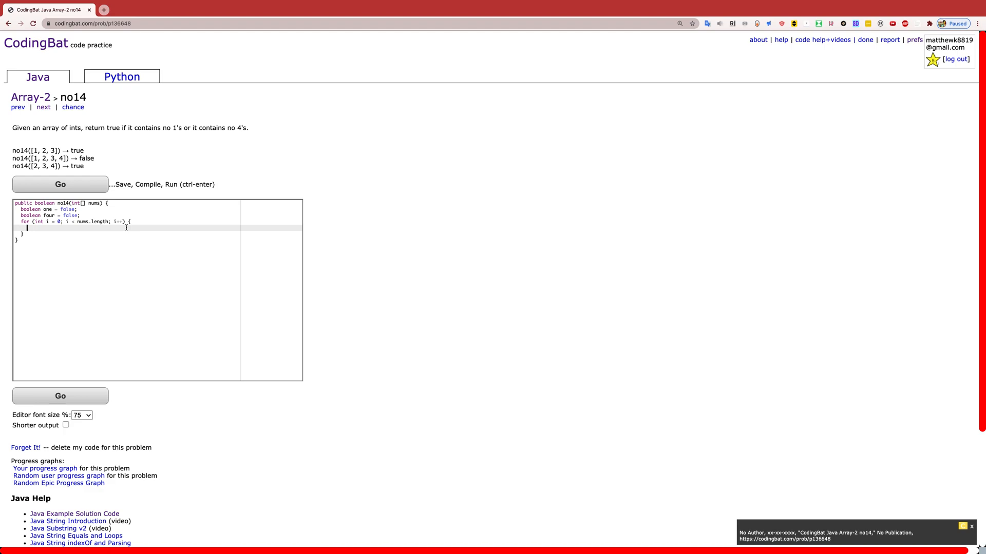
Add if (nums[i]==1) one = true; and if (nums[i]==4) four = true; inside the loop
type("if ()")
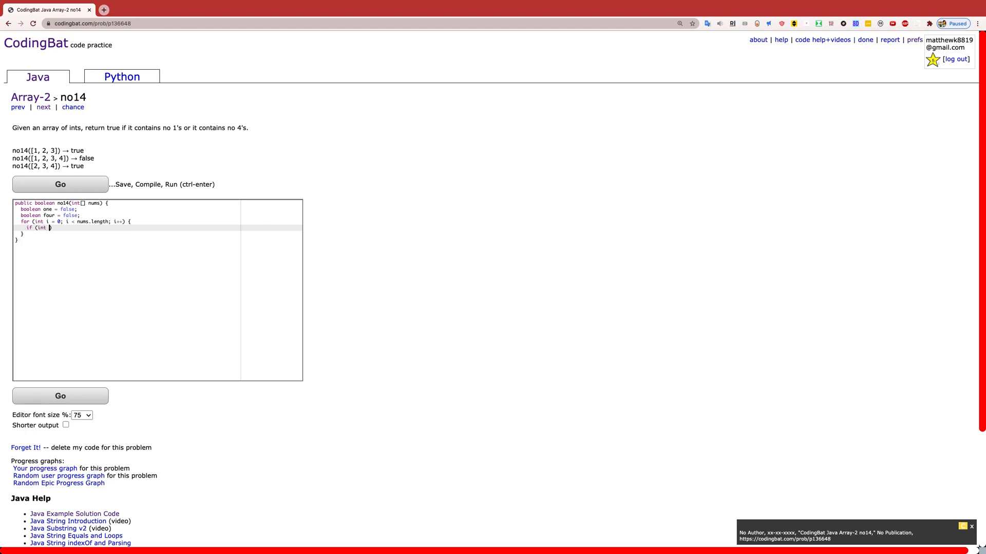
type("nums[i]==1")
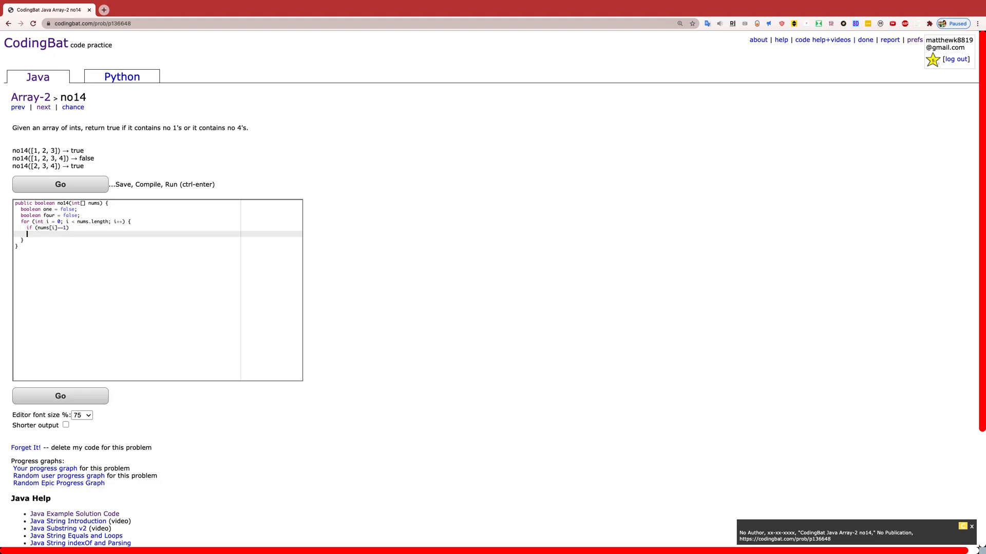
type("one = true;")
type("if (")
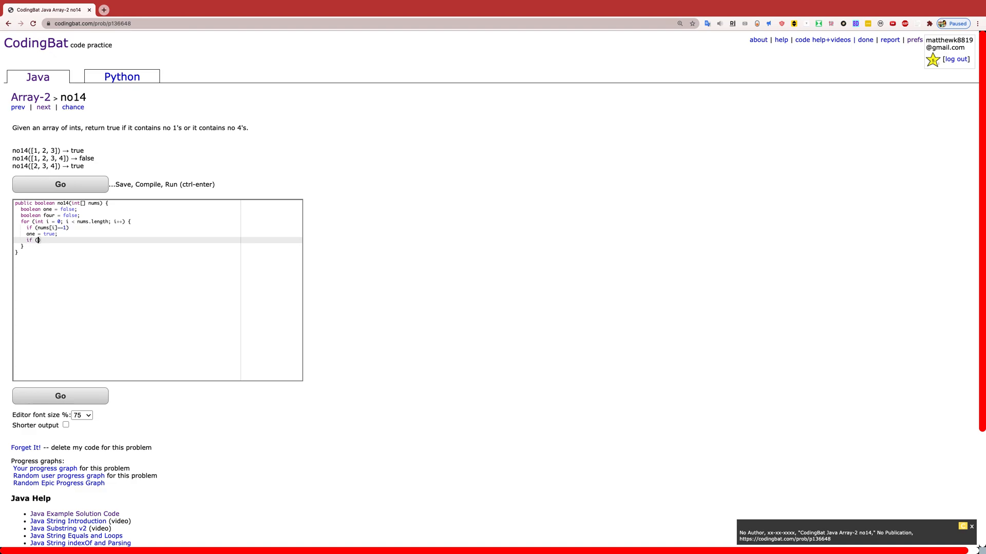
type("nums[i]==")
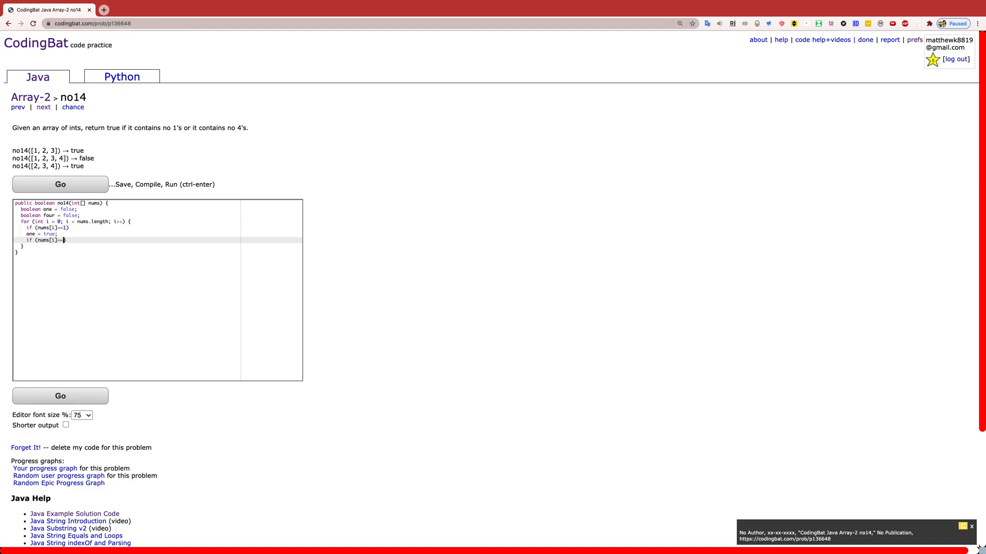
type("4)")
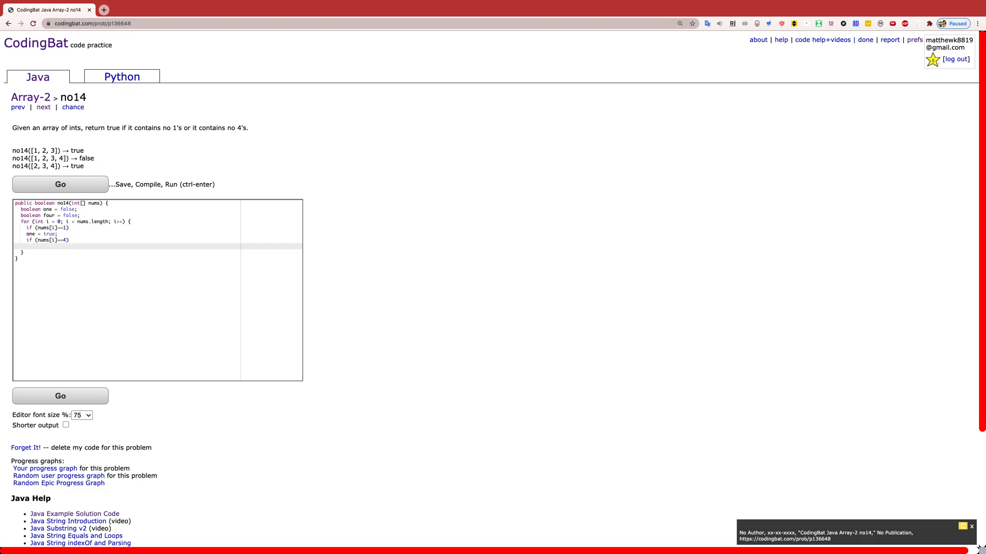
type("four = tru")
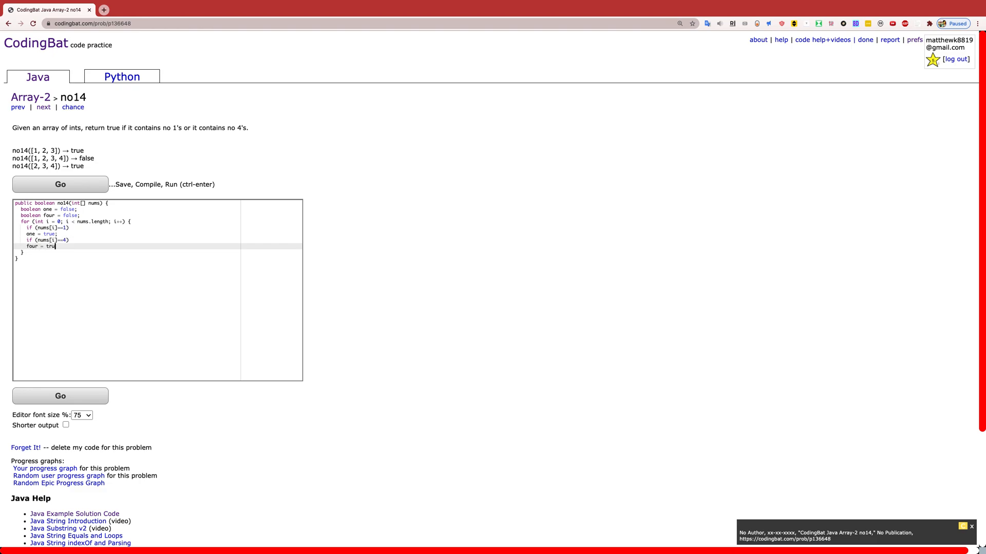
type("e;")
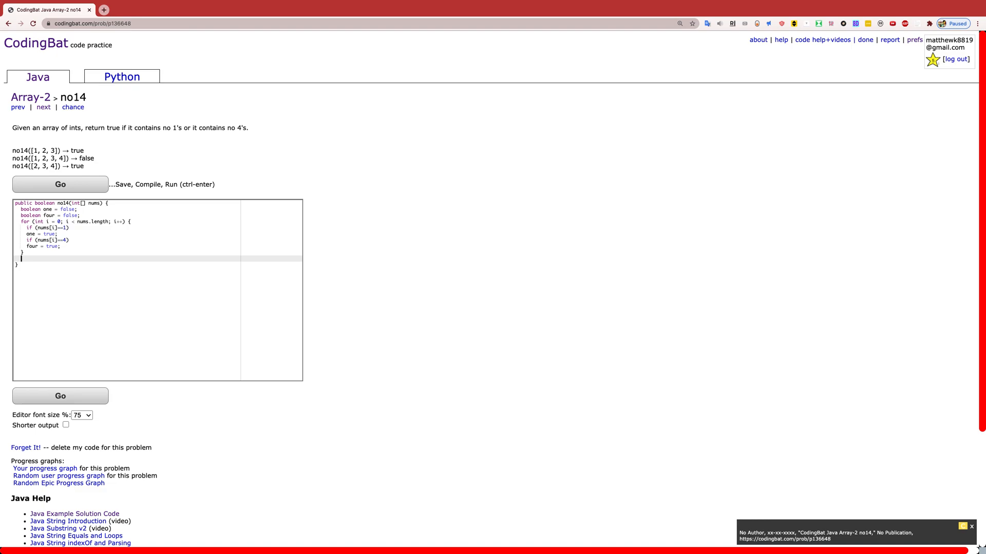
type("if (one&&four)")
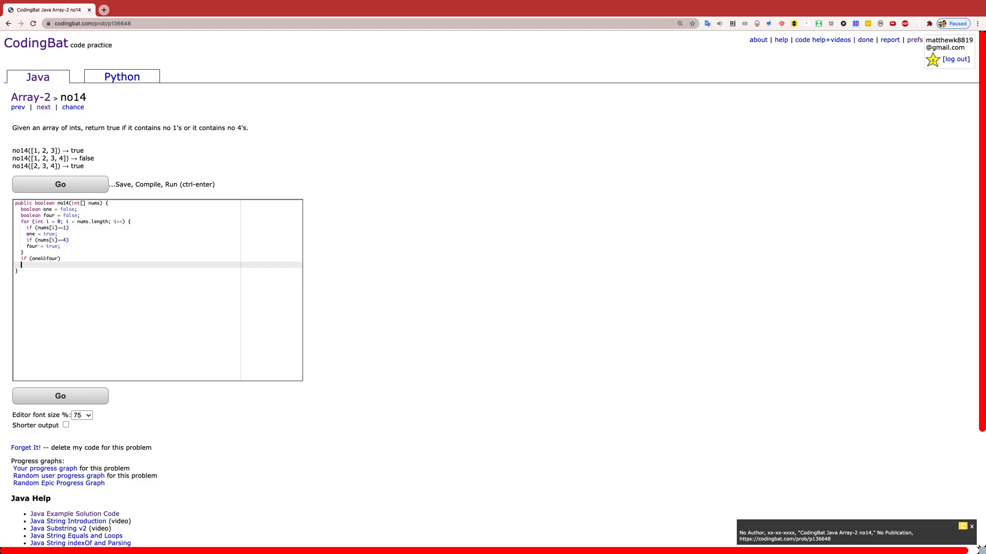
Finish with if (one&&four) return false; return true; and run the tests with Go
type("return false;")
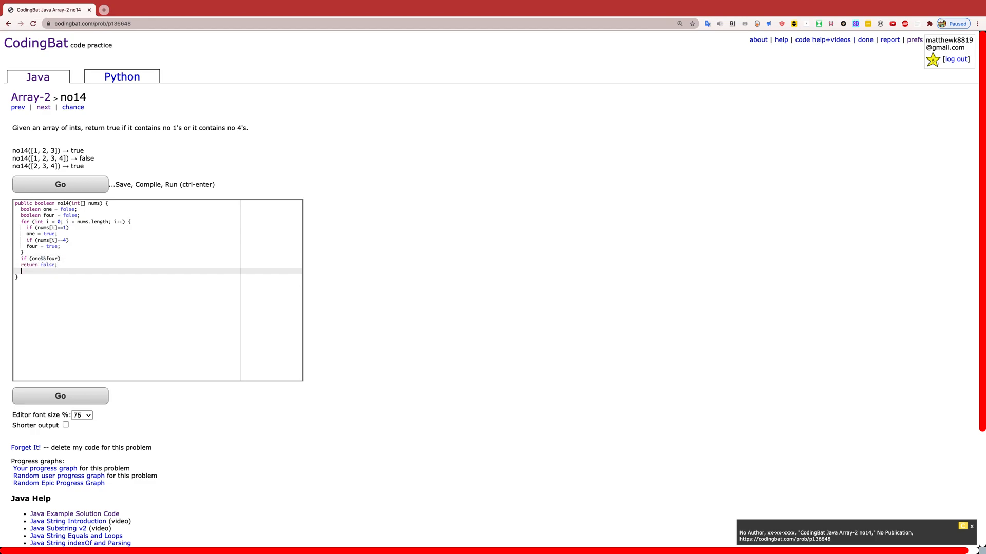
type("return t")
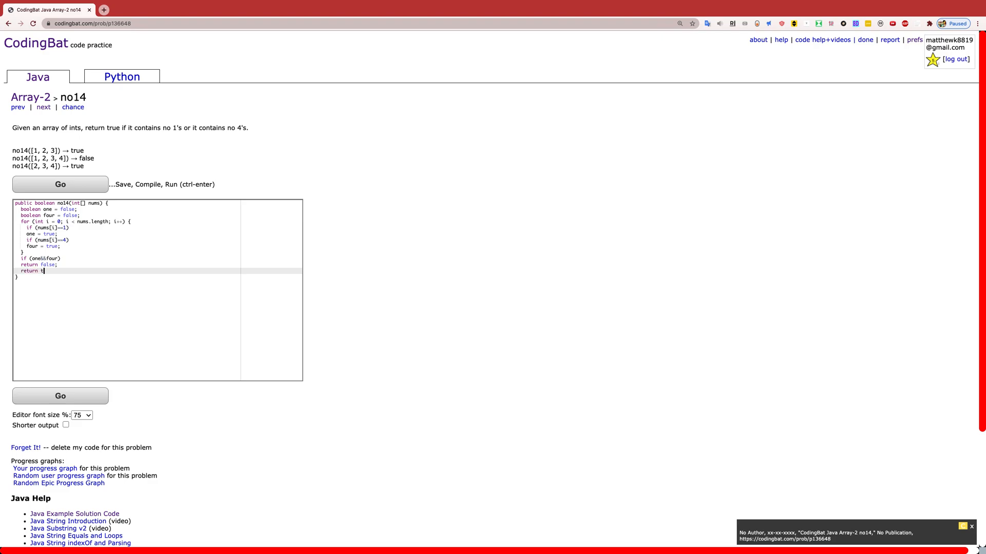
type("rue;")
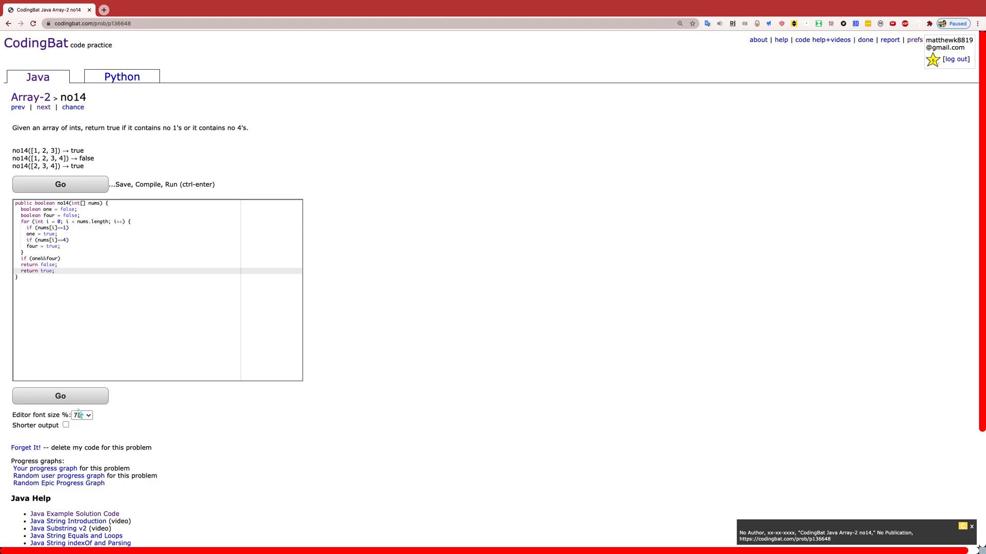
left_click(59, 184)
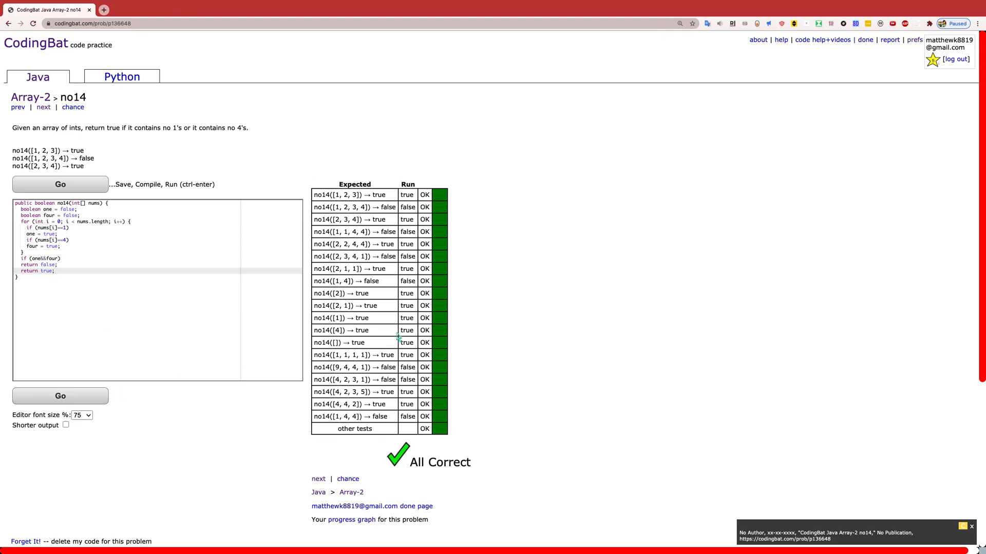
mouse_move(428, 187)
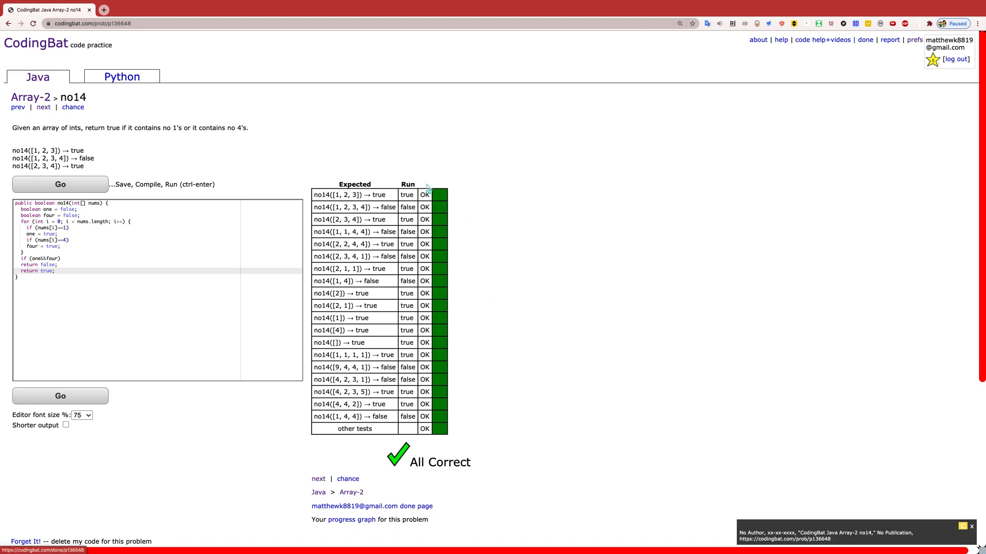